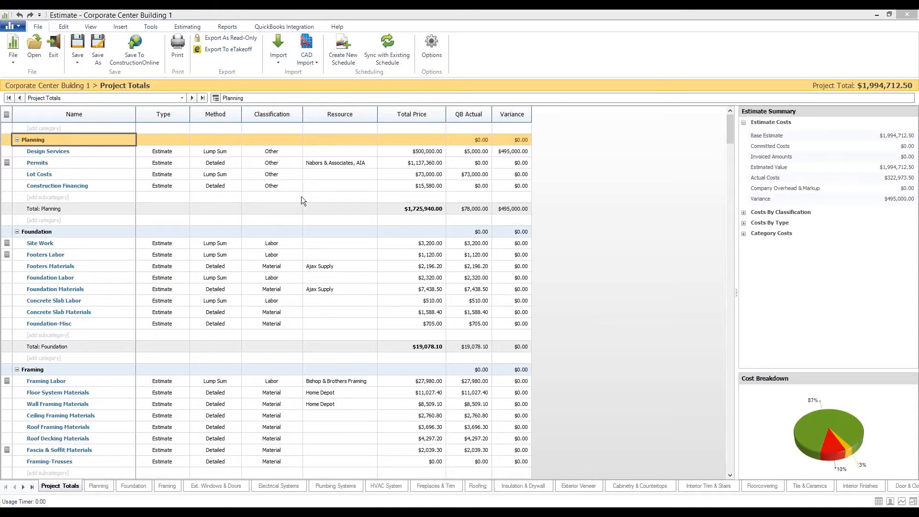
{"action": "mouse_move", "coordinate": [81, 66]}
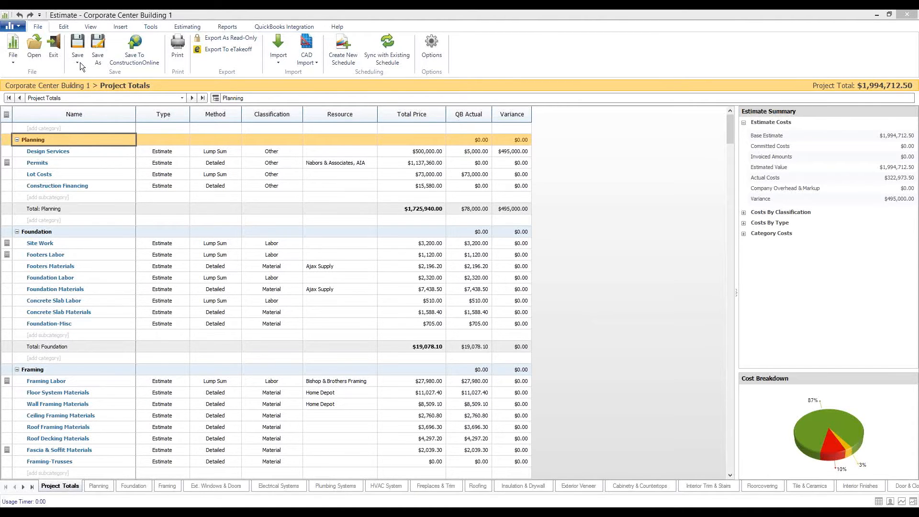
Expand the Save options list for the Corporate Center Building 1 estimate.
{"action": "left_click", "coordinate": [78, 49]}
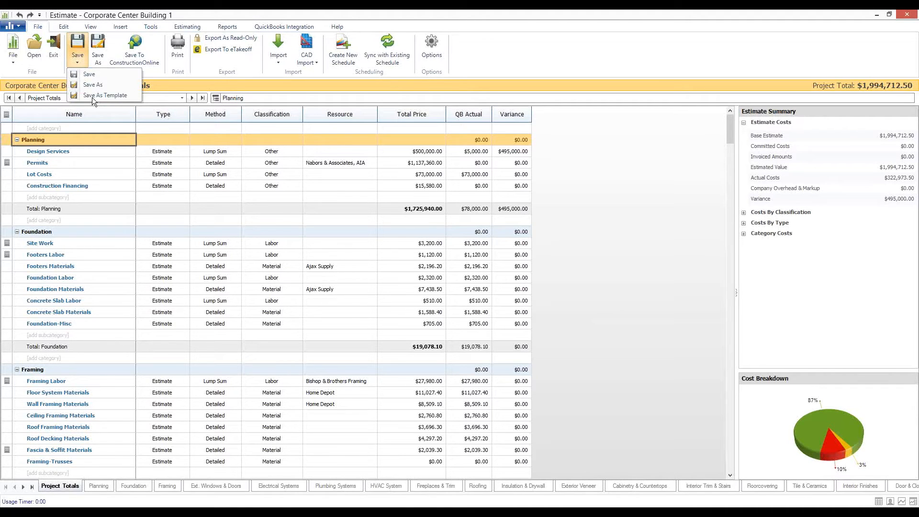
Start Save As Template in the Estimating folder, naming it 'Corporate Center Template'.
{"action": "left_click", "coordinate": [105, 95]}
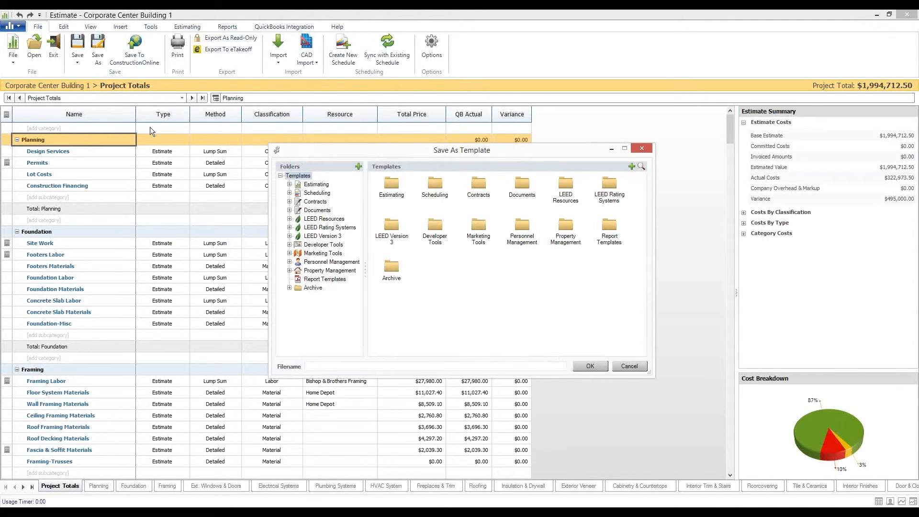
{"action": "mouse_move", "coordinate": [294, 189]}
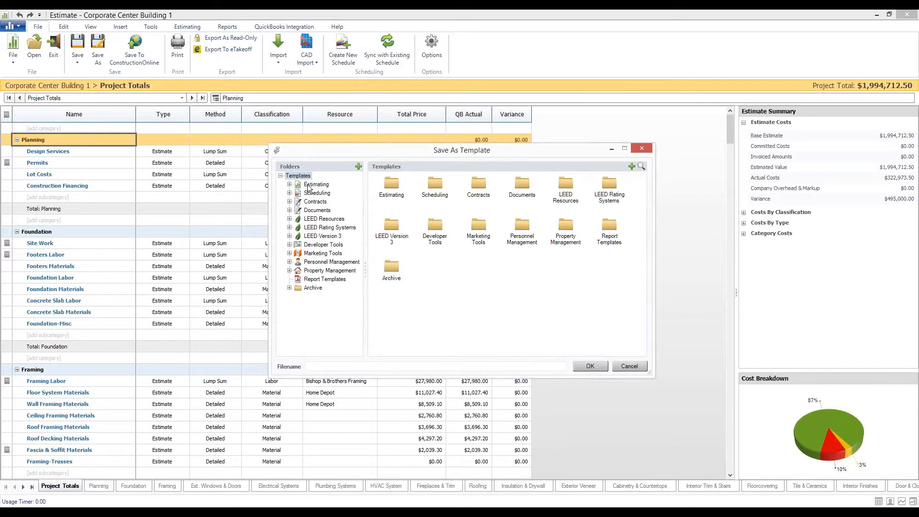
{"action": "left_click", "coordinate": [289, 183]}
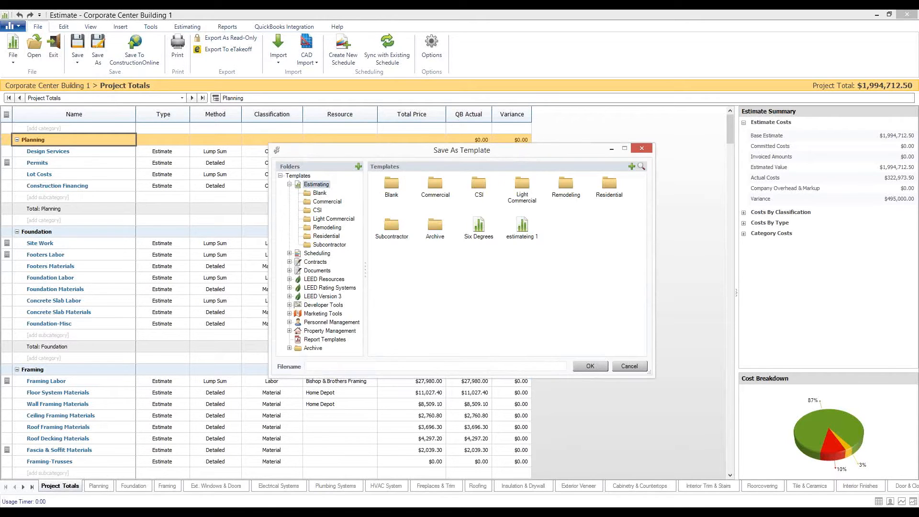
{"action": "type", "text": "Corporate Center Template"}
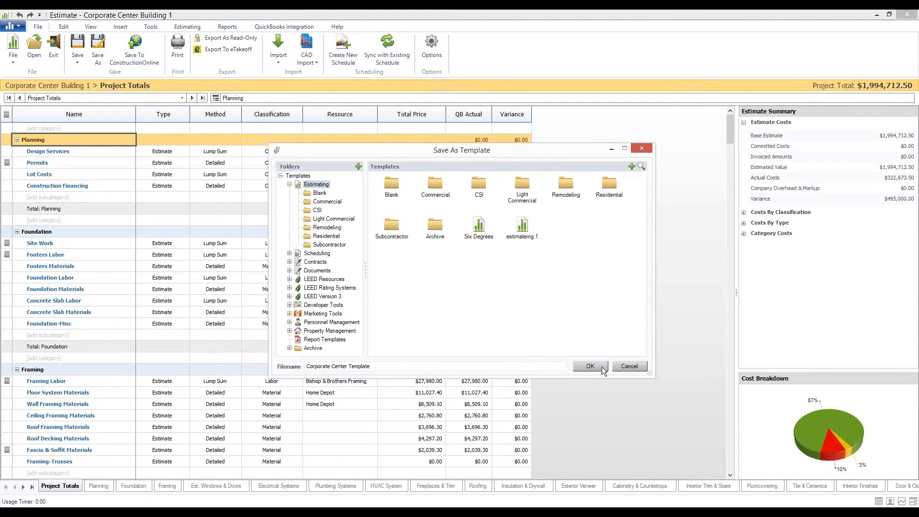
Confirm the template save and check Quantities in the Remove Information dialog.
{"action": "left_click", "coordinate": [590, 366]}
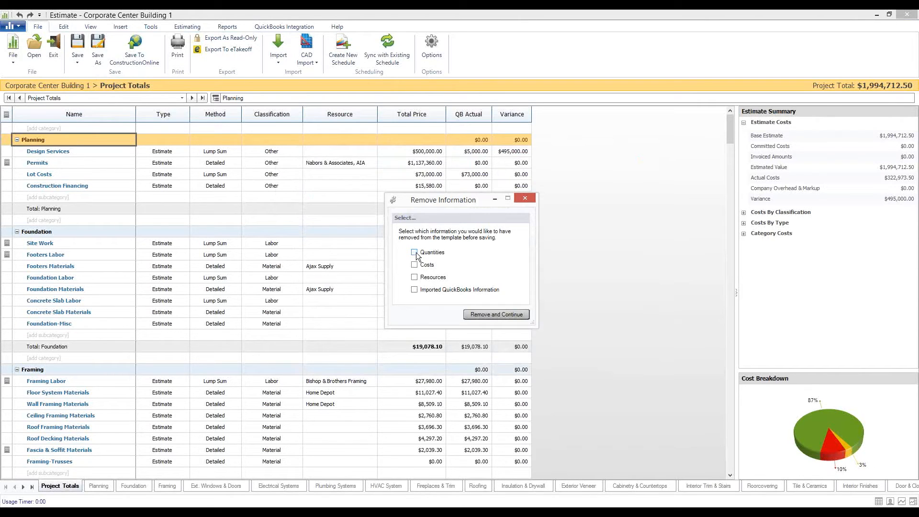
{"action": "left_click", "coordinate": [415, 252]}
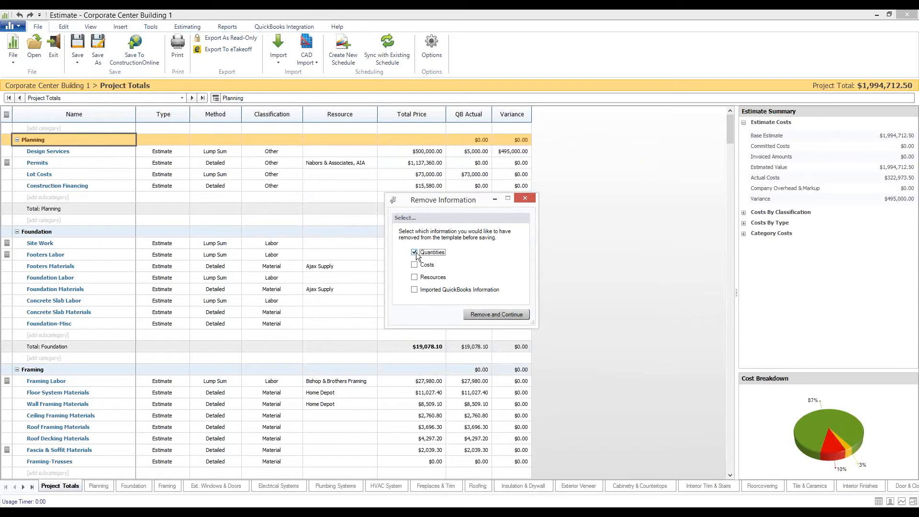
{"action": "mouse_move", "coordinate": [350, 357]}
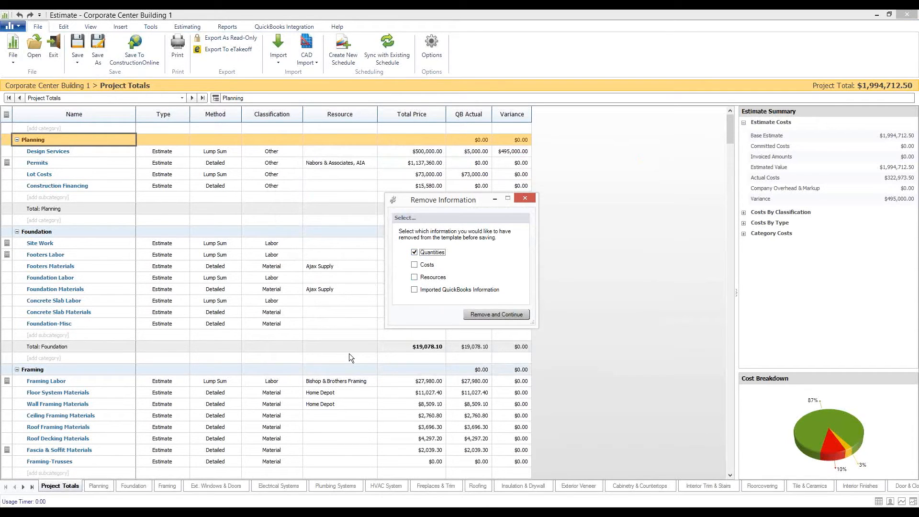
{"action": "mouse_move", "coordinate": [354, 374]}
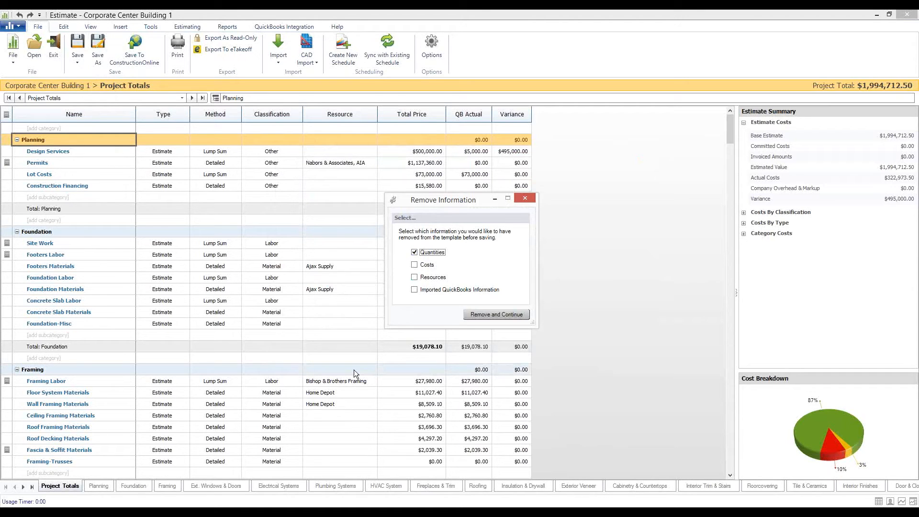
{"action": "mouse_move", "coordinate": [423, 294]}
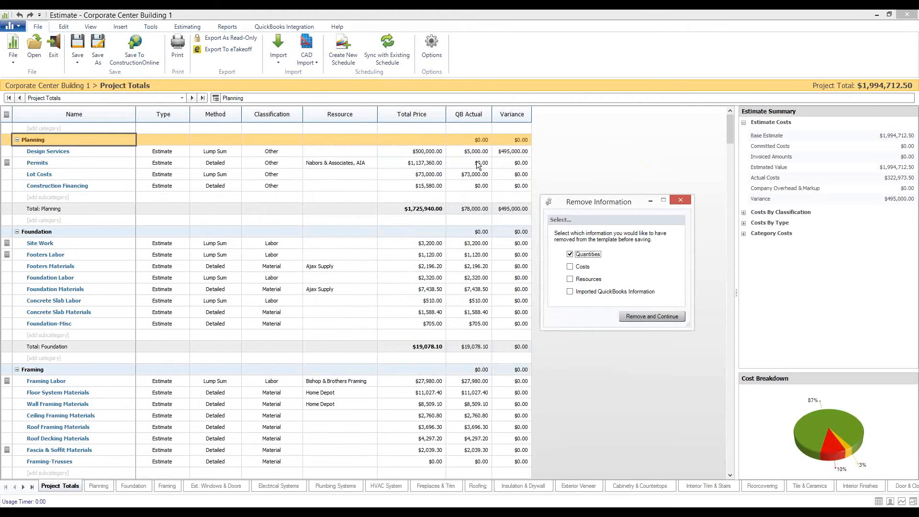
{"action": "mouse_move", "coordinate": [633, 322]}
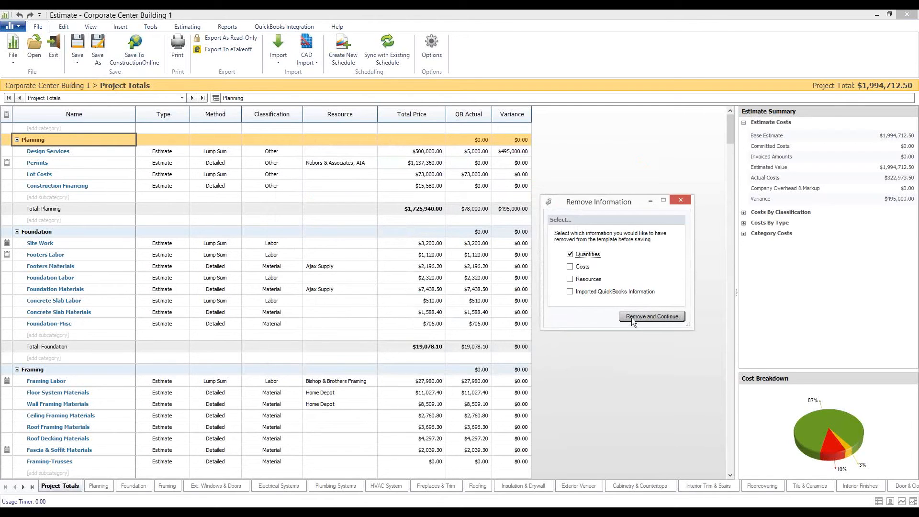
Confirm quantity removal so Corporate Center Template opens with $0.00 totals.
{"action": "left_click", "coordinate": [650, 316]}
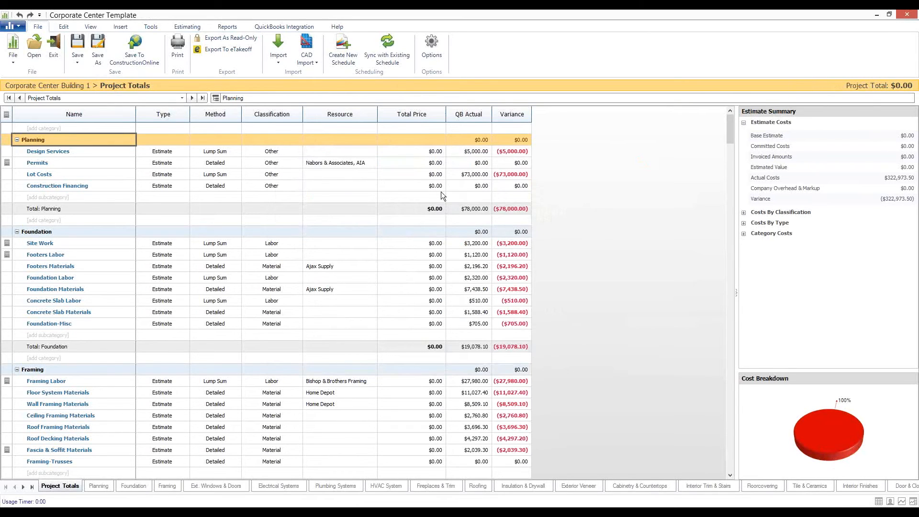
{"action": "mouse_move", "coordinate": [437, 325]}
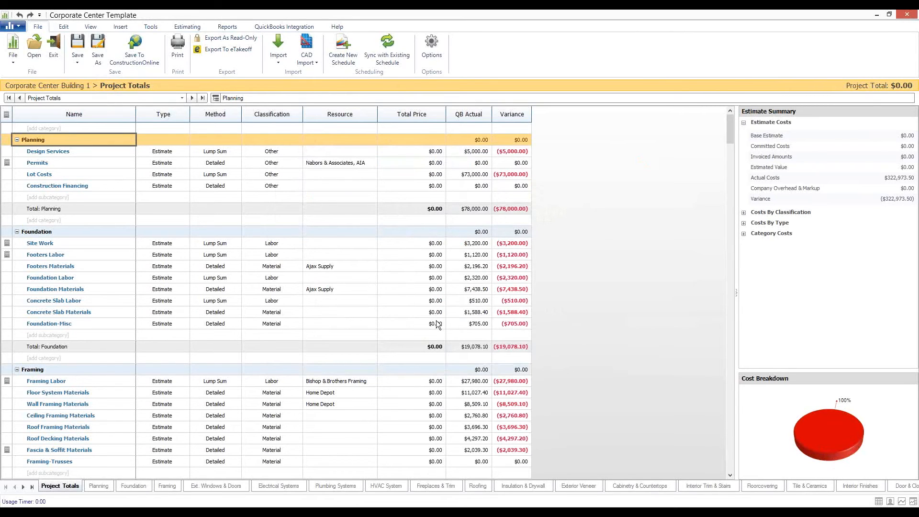
{"action": "mouse_move", "coordinate": [473, 130]}
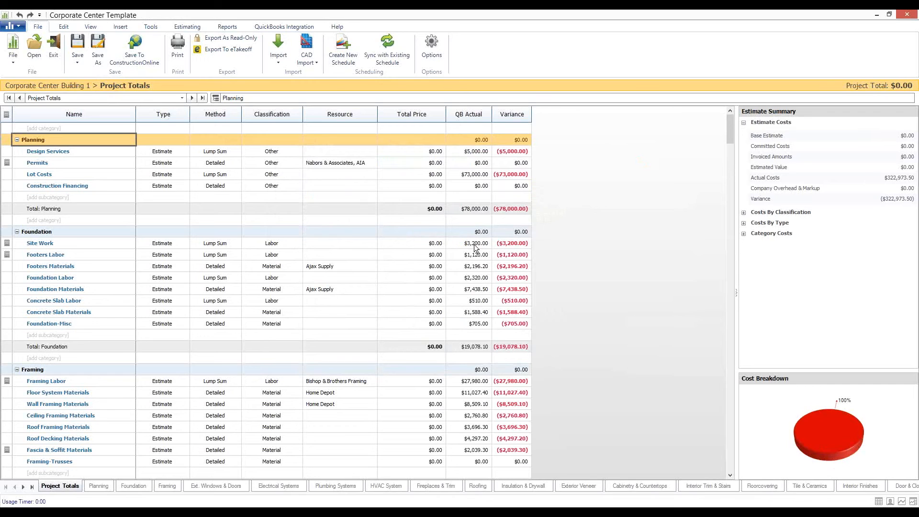
{"action": "mouse_move", "coordinate": [524, 263]}
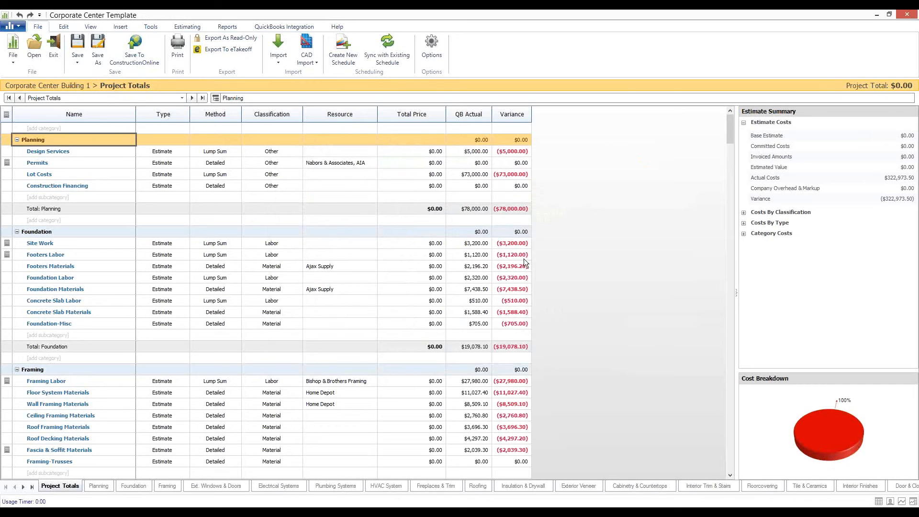
{"action": "mouse_move", "coordinate": [338, 167]}
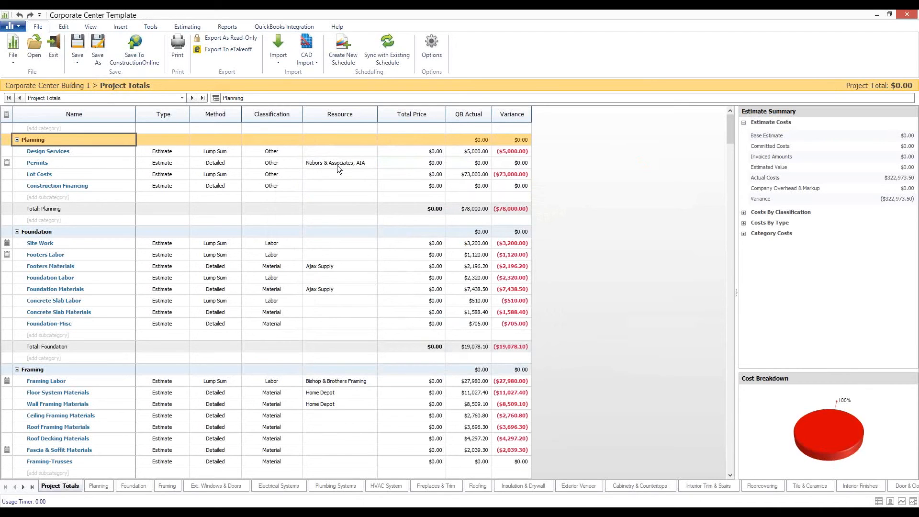
{"action": "mouse_move", "coordinate": [650, 202]}
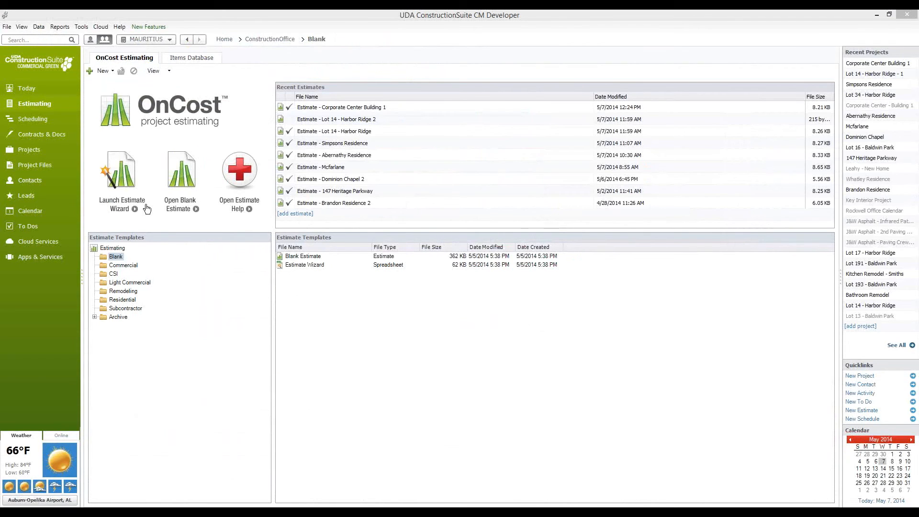
{"action": "mouse_move", "coordinate": [123, 206]}
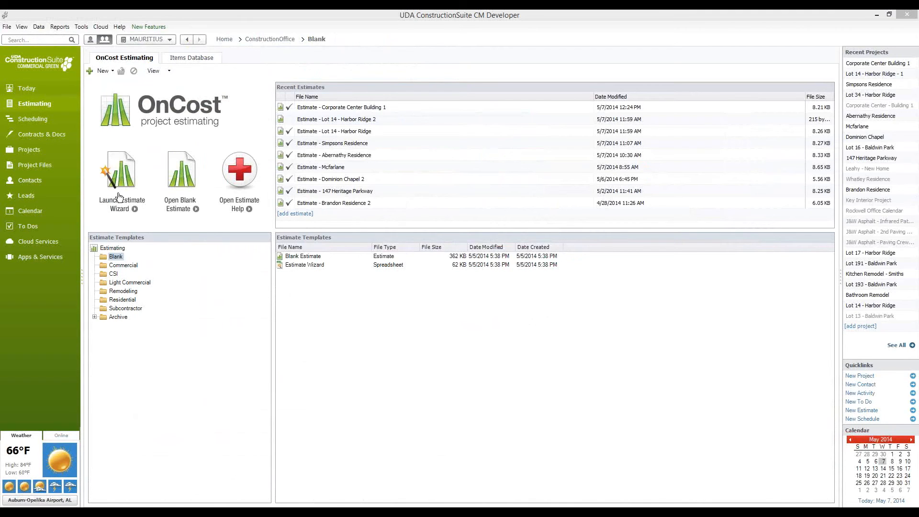
{"action": "mouse_move", "coordinate": [135, 222]}
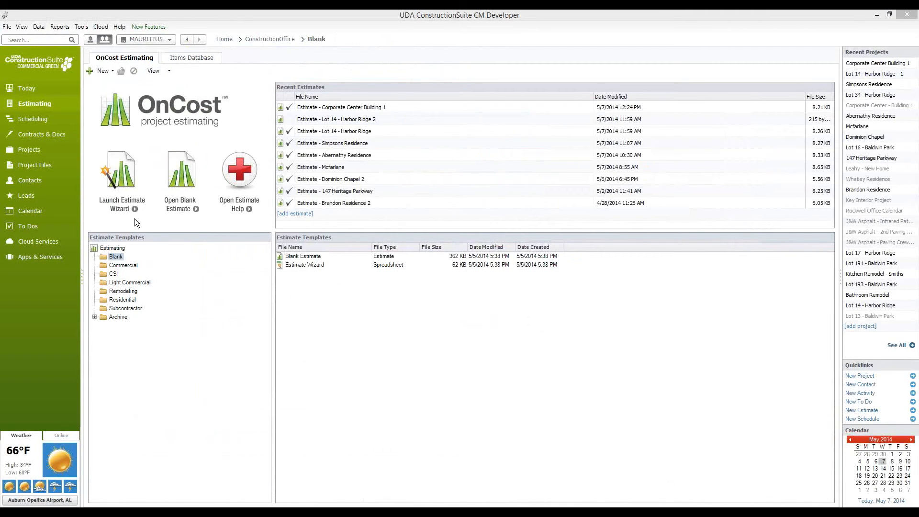
Launch the Estimate Wizard from the OnCost Estimating home tab.
{"action": "left_click", "coordinate": [118, 172]}
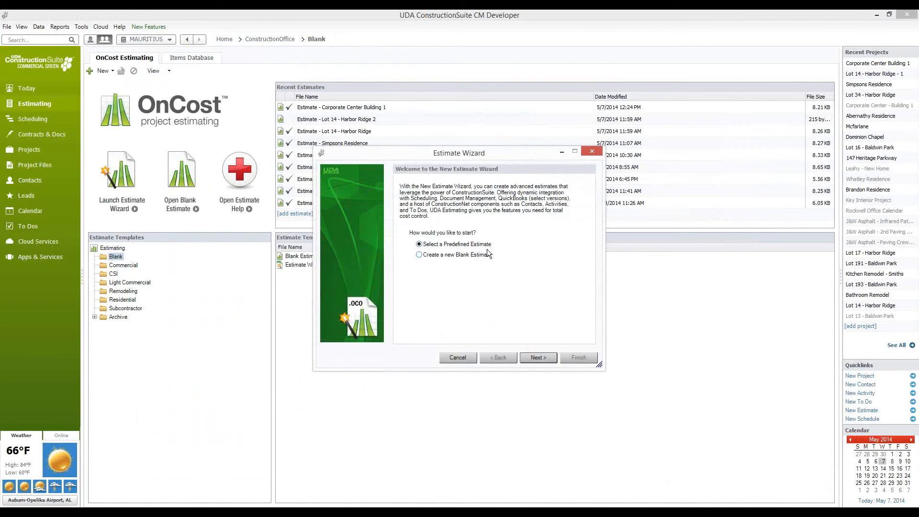
{"action": "mouse_move", "coordinate": [466, 258]}
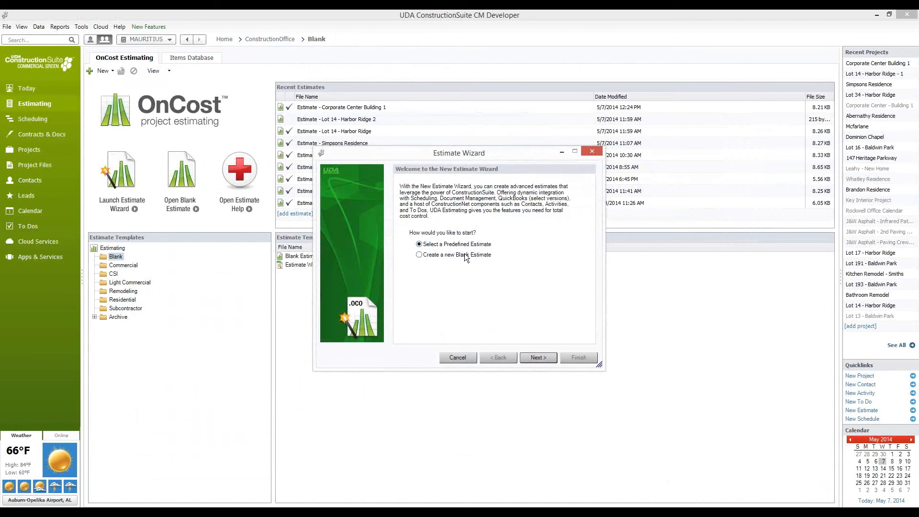
{"action": "mouse_move", "coordinate": [537, 358]}
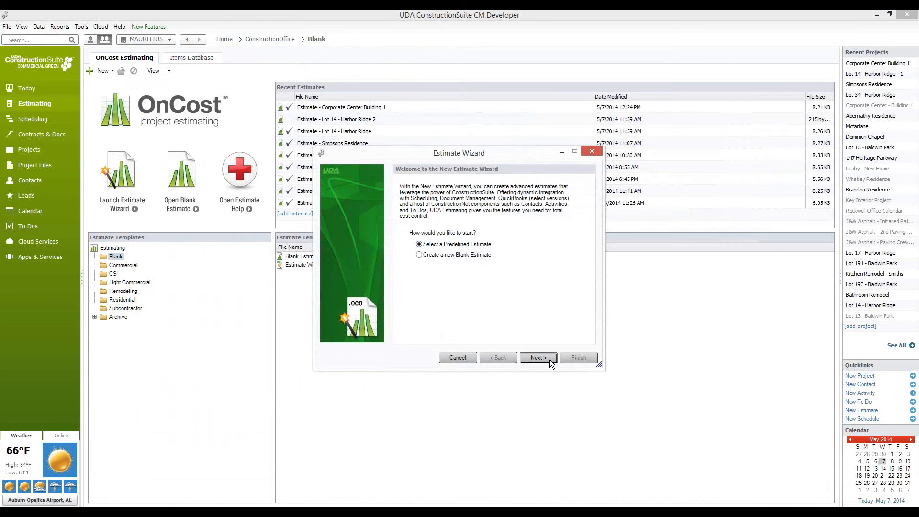
Pick Corporate Center Template as the predefined estimate and advance the wizard.
{"action": "left_click", "coordinate": [537, 357]}
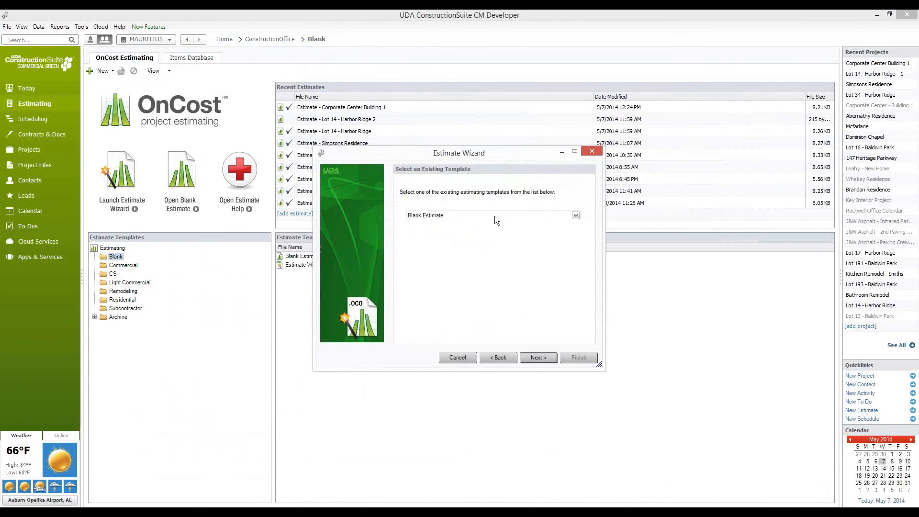
{"action": "left_click", "coordinate": [575, 215]}
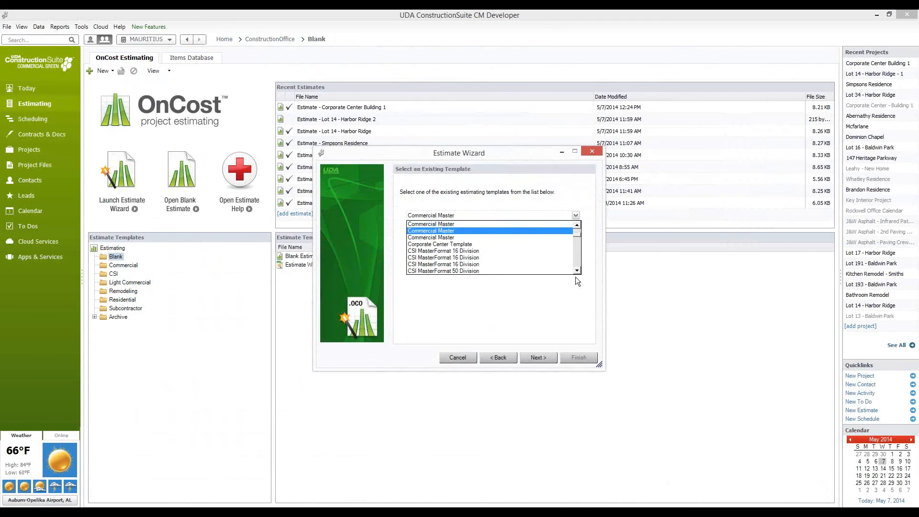
{"action": "left_click", "coordinate": [439, 244]}
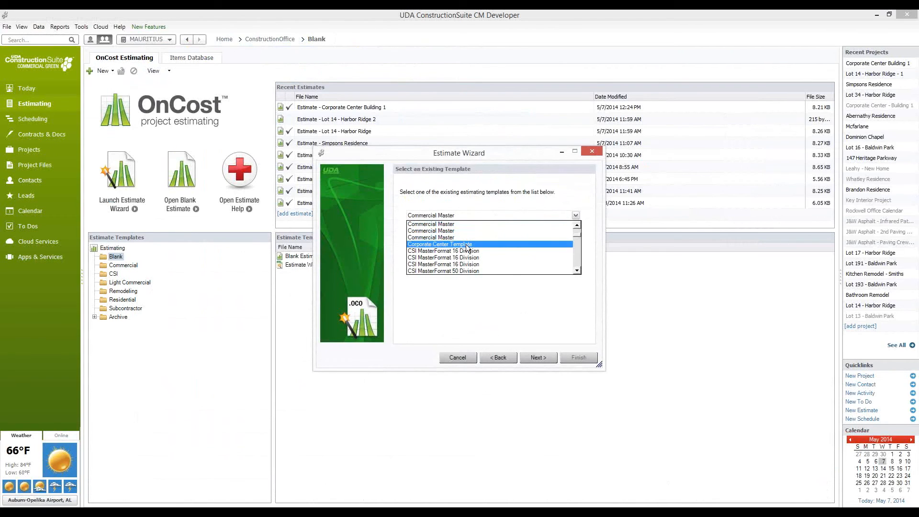
{"action": "left_click", "coordinate": [537, 357]}
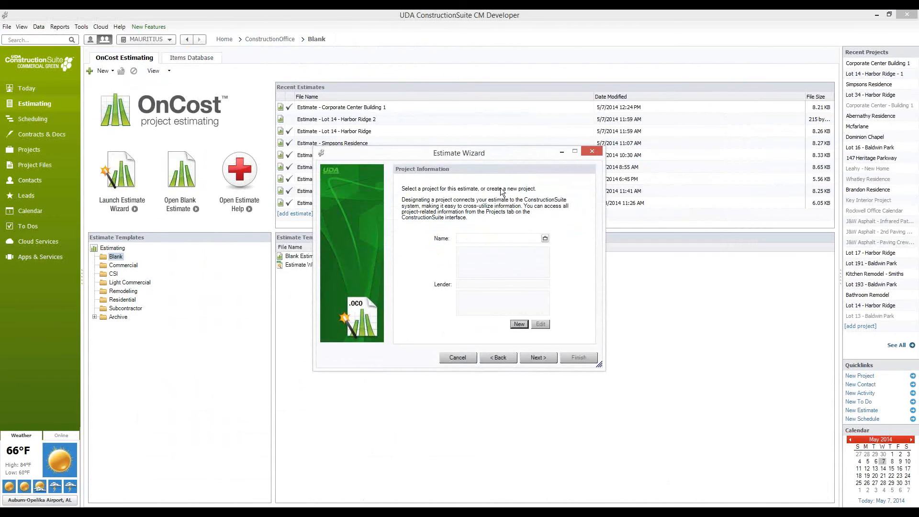
Create project Corporate Center Building 2 with project type Commercial.
{"action": "left_click", "coordinate": [518, 324]}
{"action": "type", "text": "Corporate Center Building"}
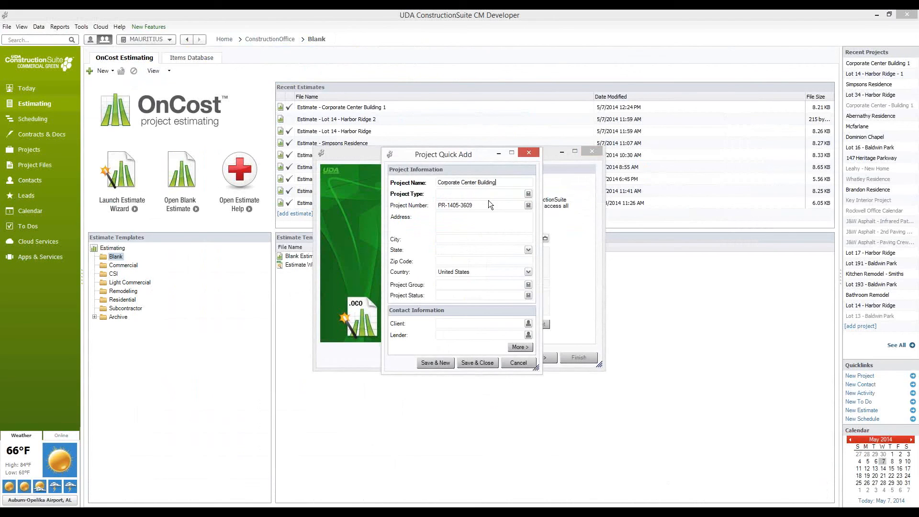
{"action": "left_click", "coordinate": [527, 193]}
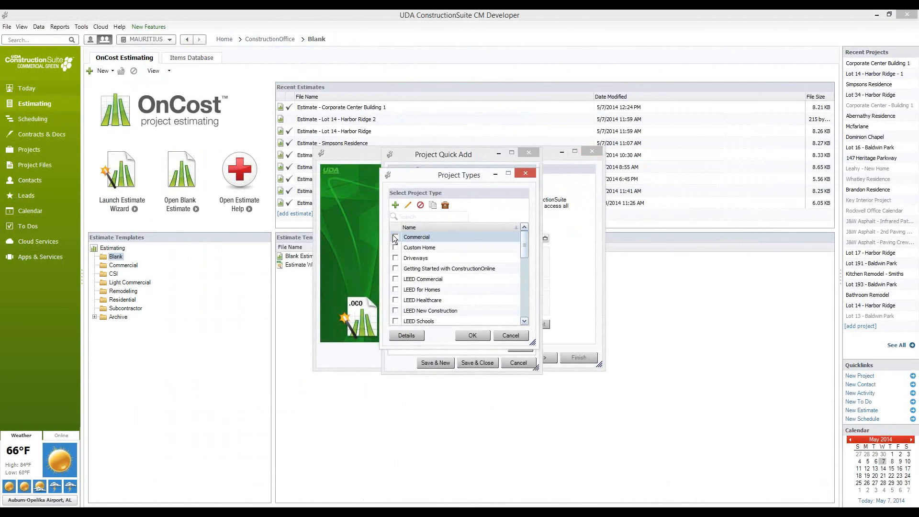
{"action": "left_click", "coordinate": [395, 236]}
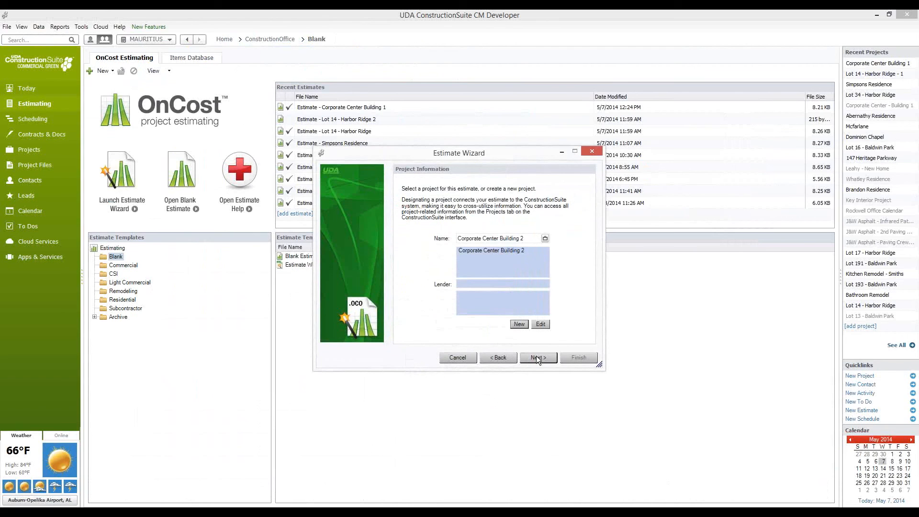
{"action": "mouse_move", "coordinate": [539, 361]}
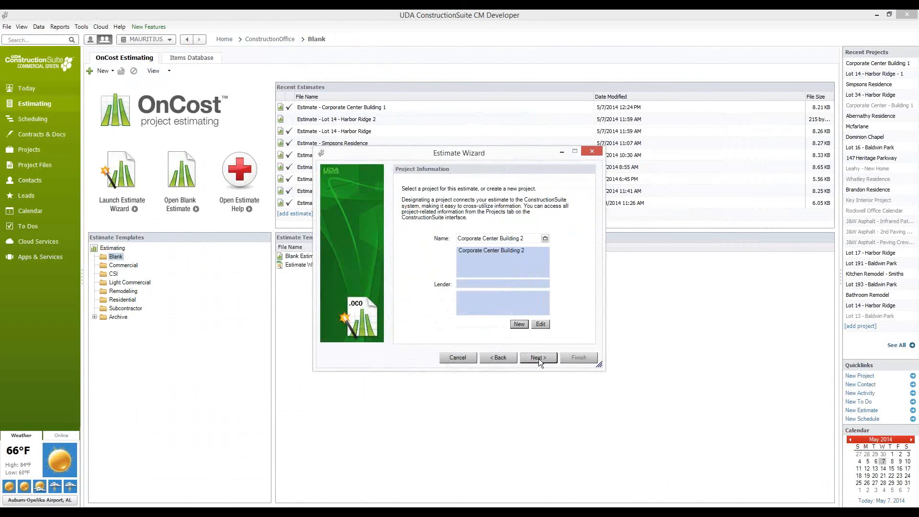
Leave all sales tax rates at 0.00% and finish the wizard.
{"action": "left_click", "coordinate": [537, 357]}
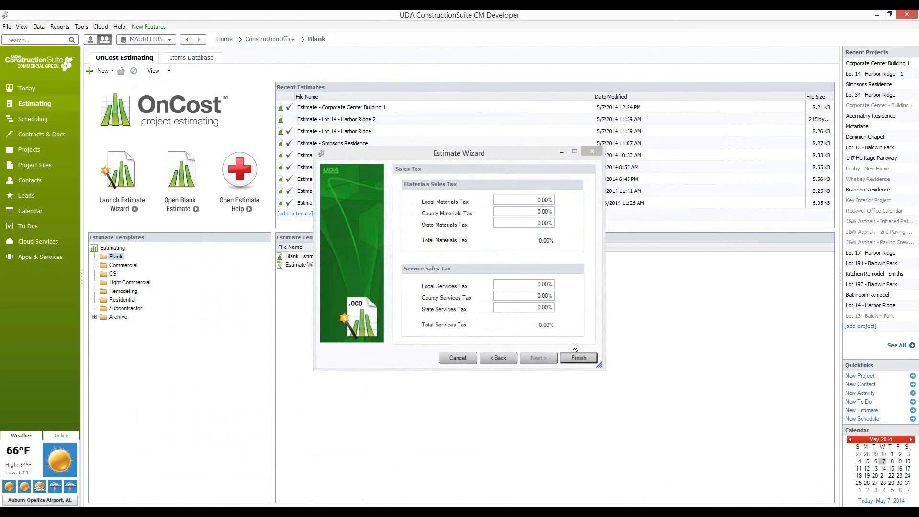
{"action": "left_click", "coordinate": [577, 358]}
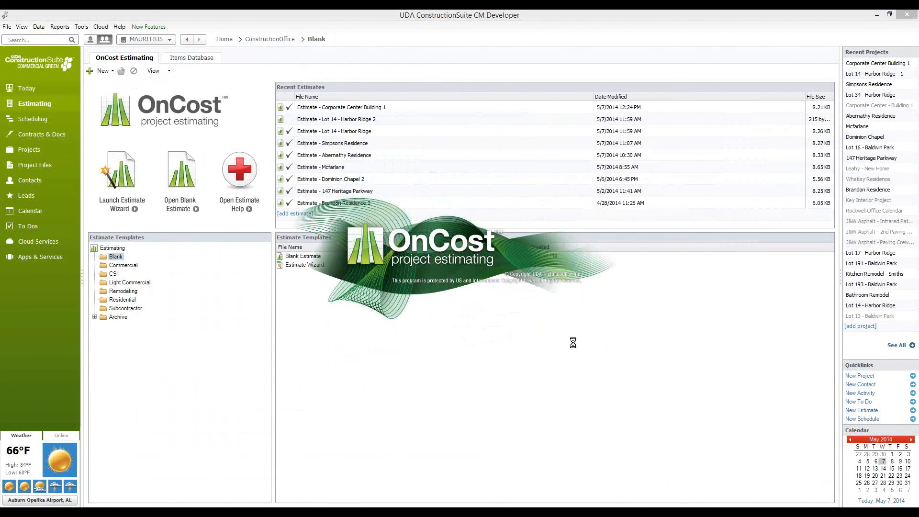